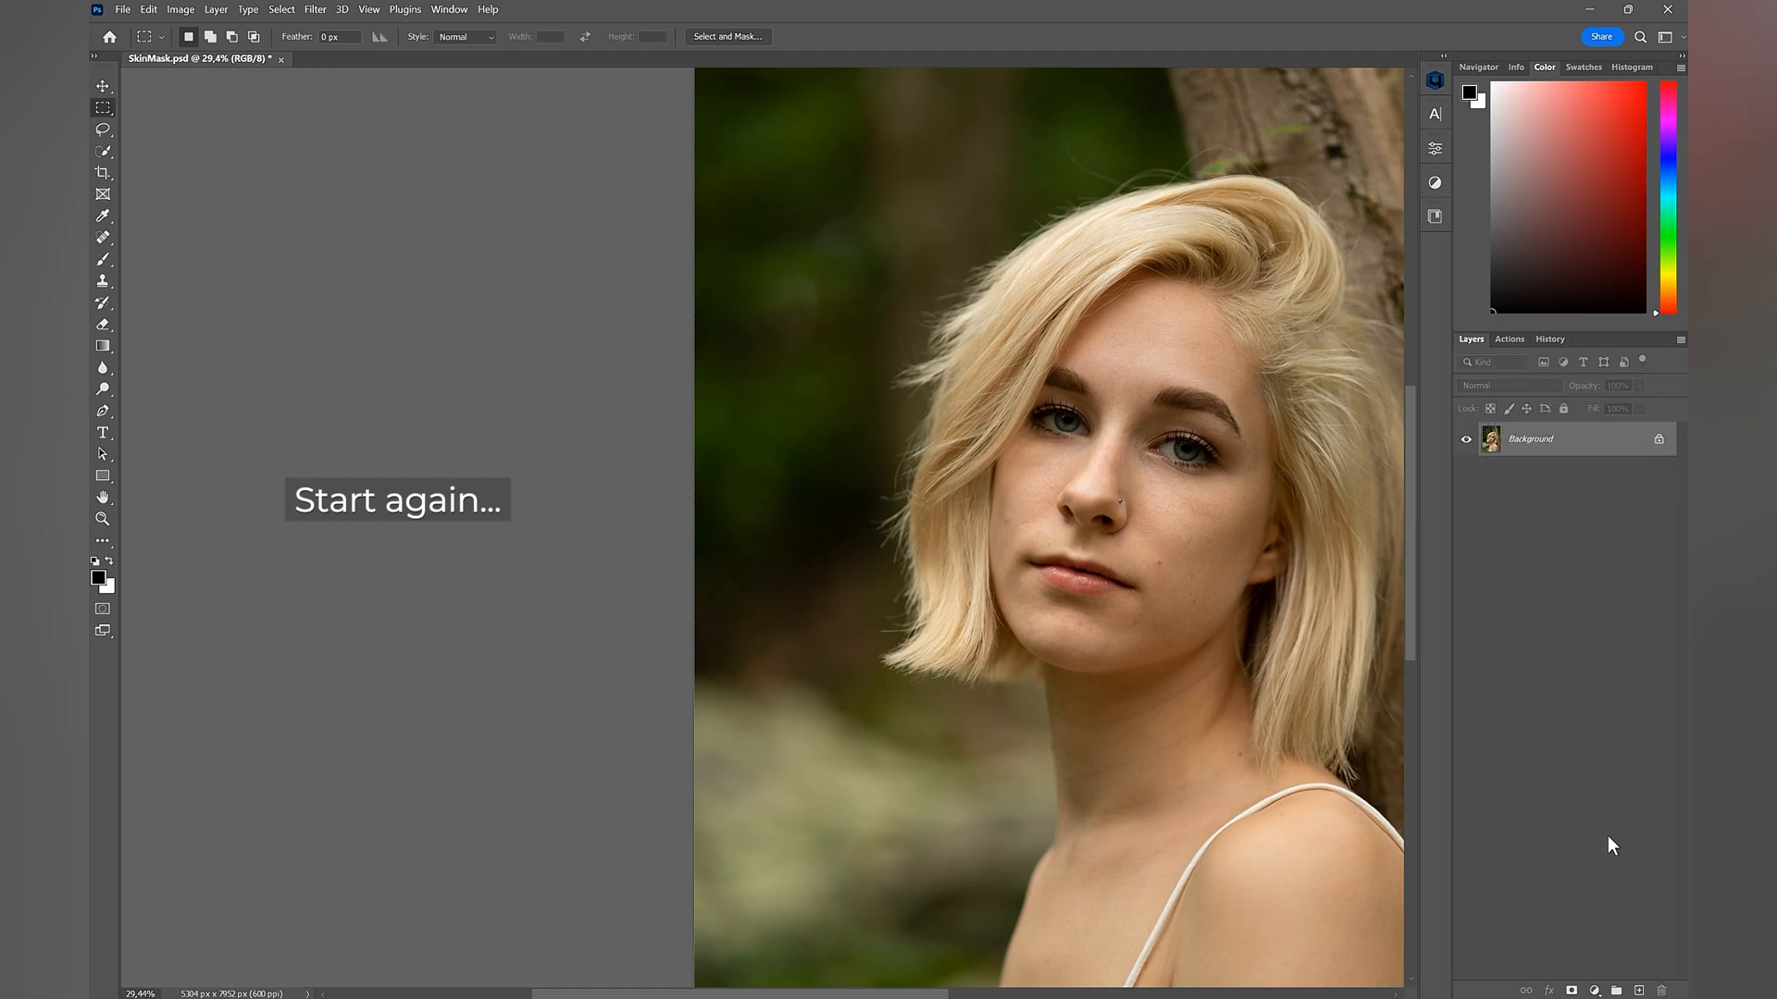
Run Retouch4me Skin Mask on a duplicated layer with Sensitivity lowered to 15
click(314, 9)
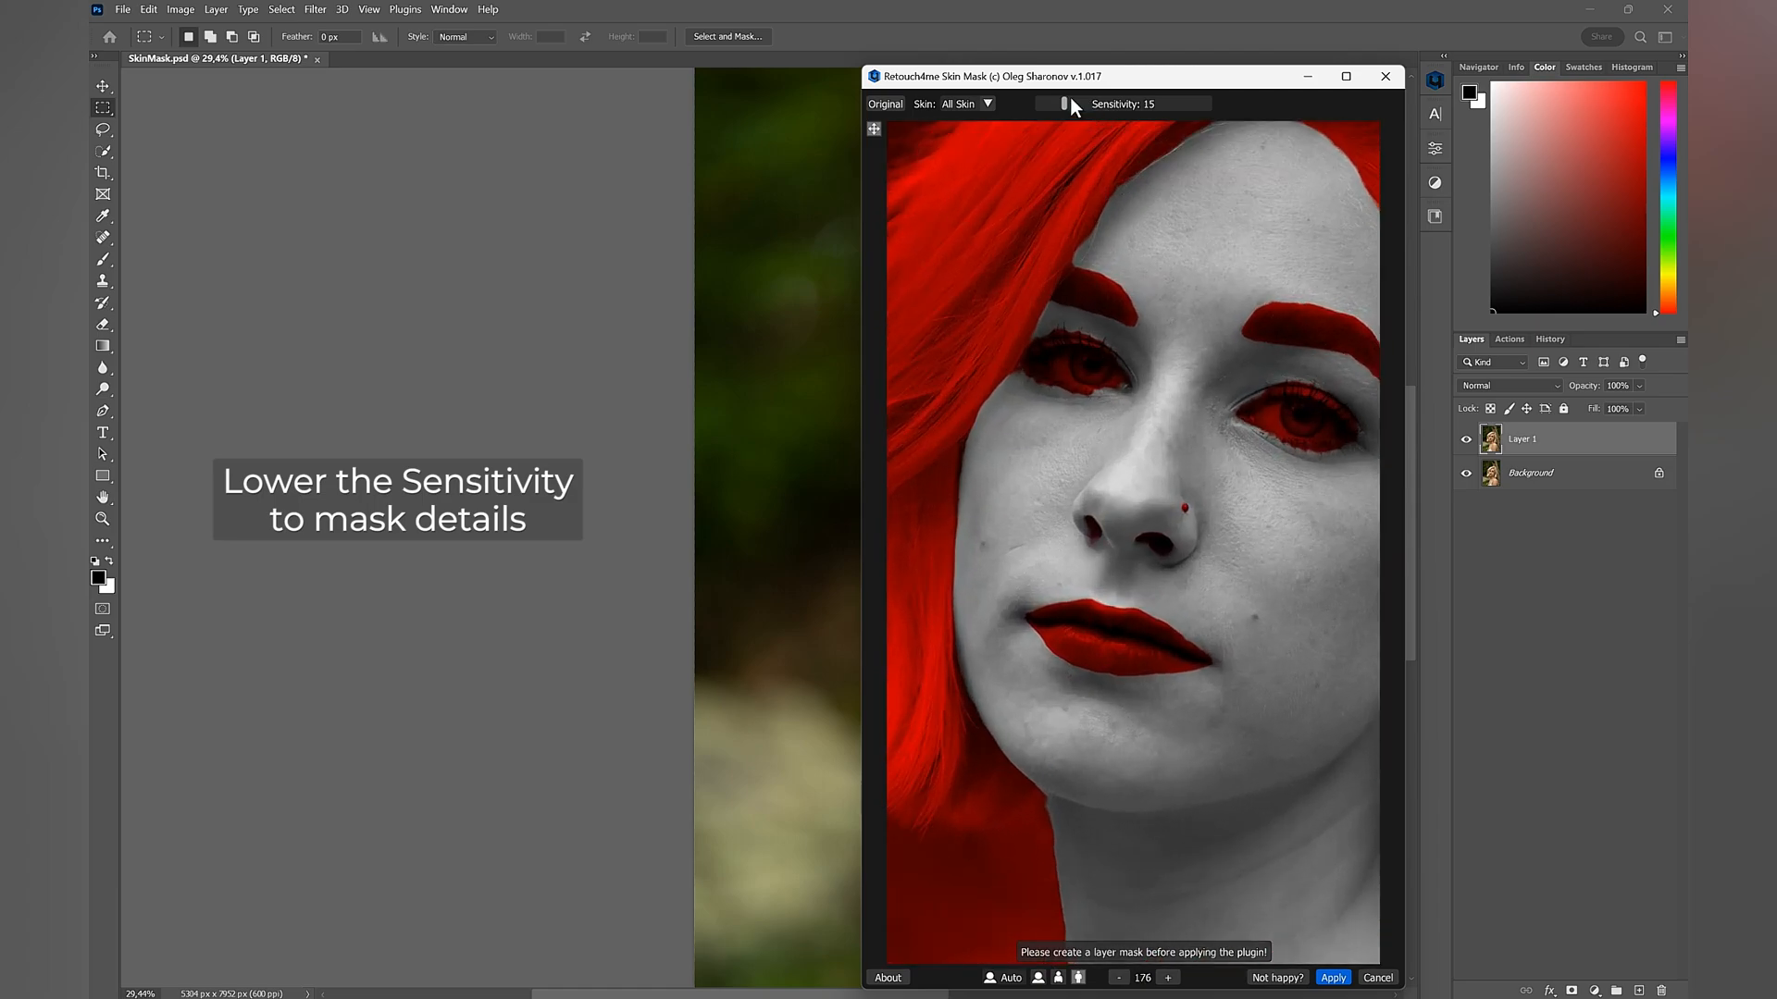
drag(1060, 103, 1040, 103)
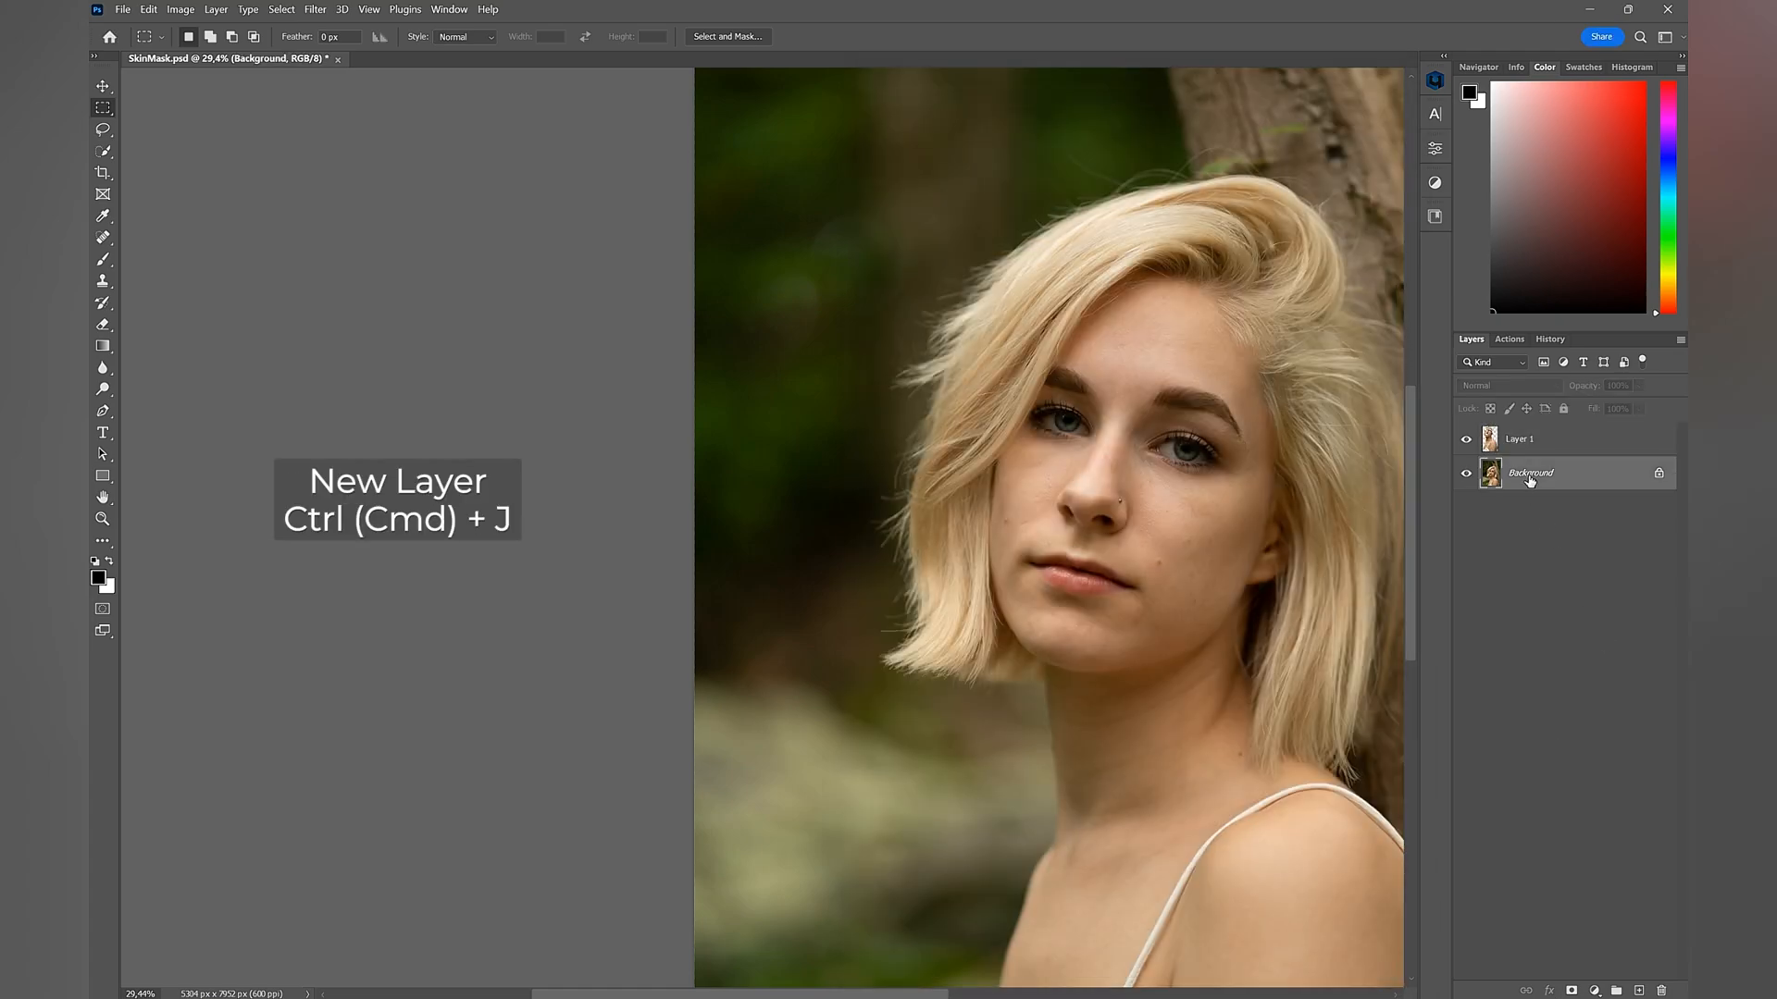
Duplicate the Background and apply a Retouch4me Heal pass to the copy
key(ctrl+j)
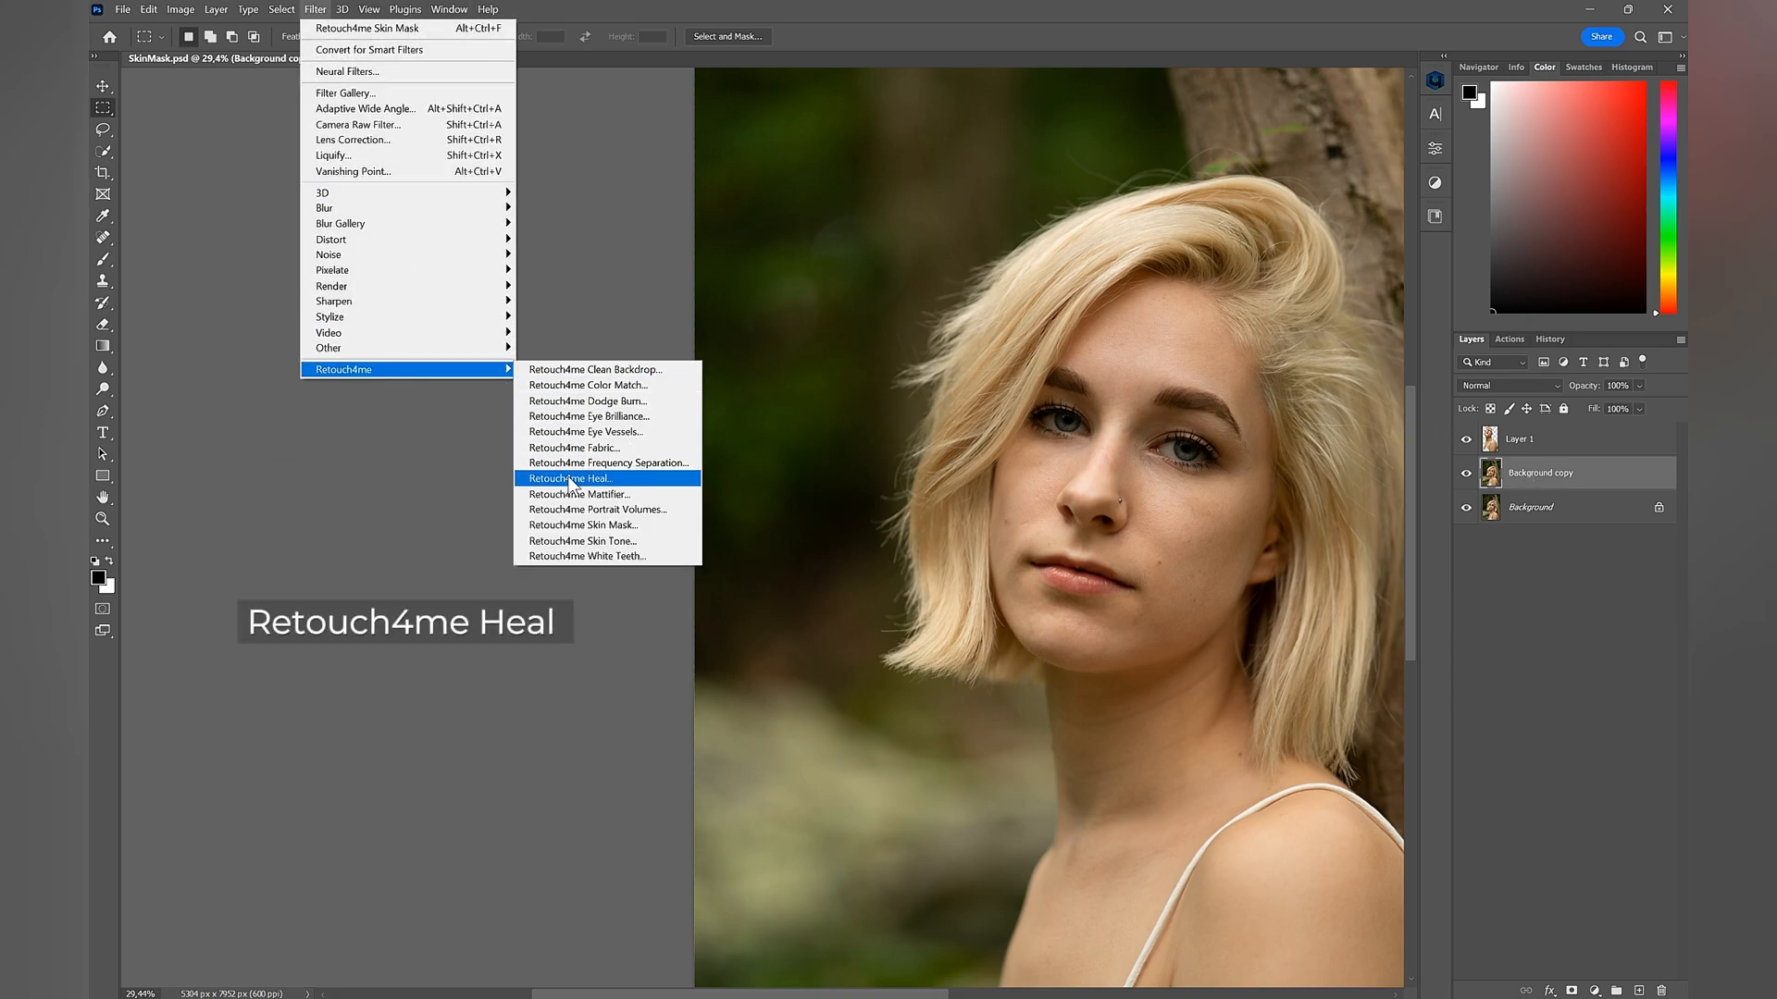
click(569, 478)
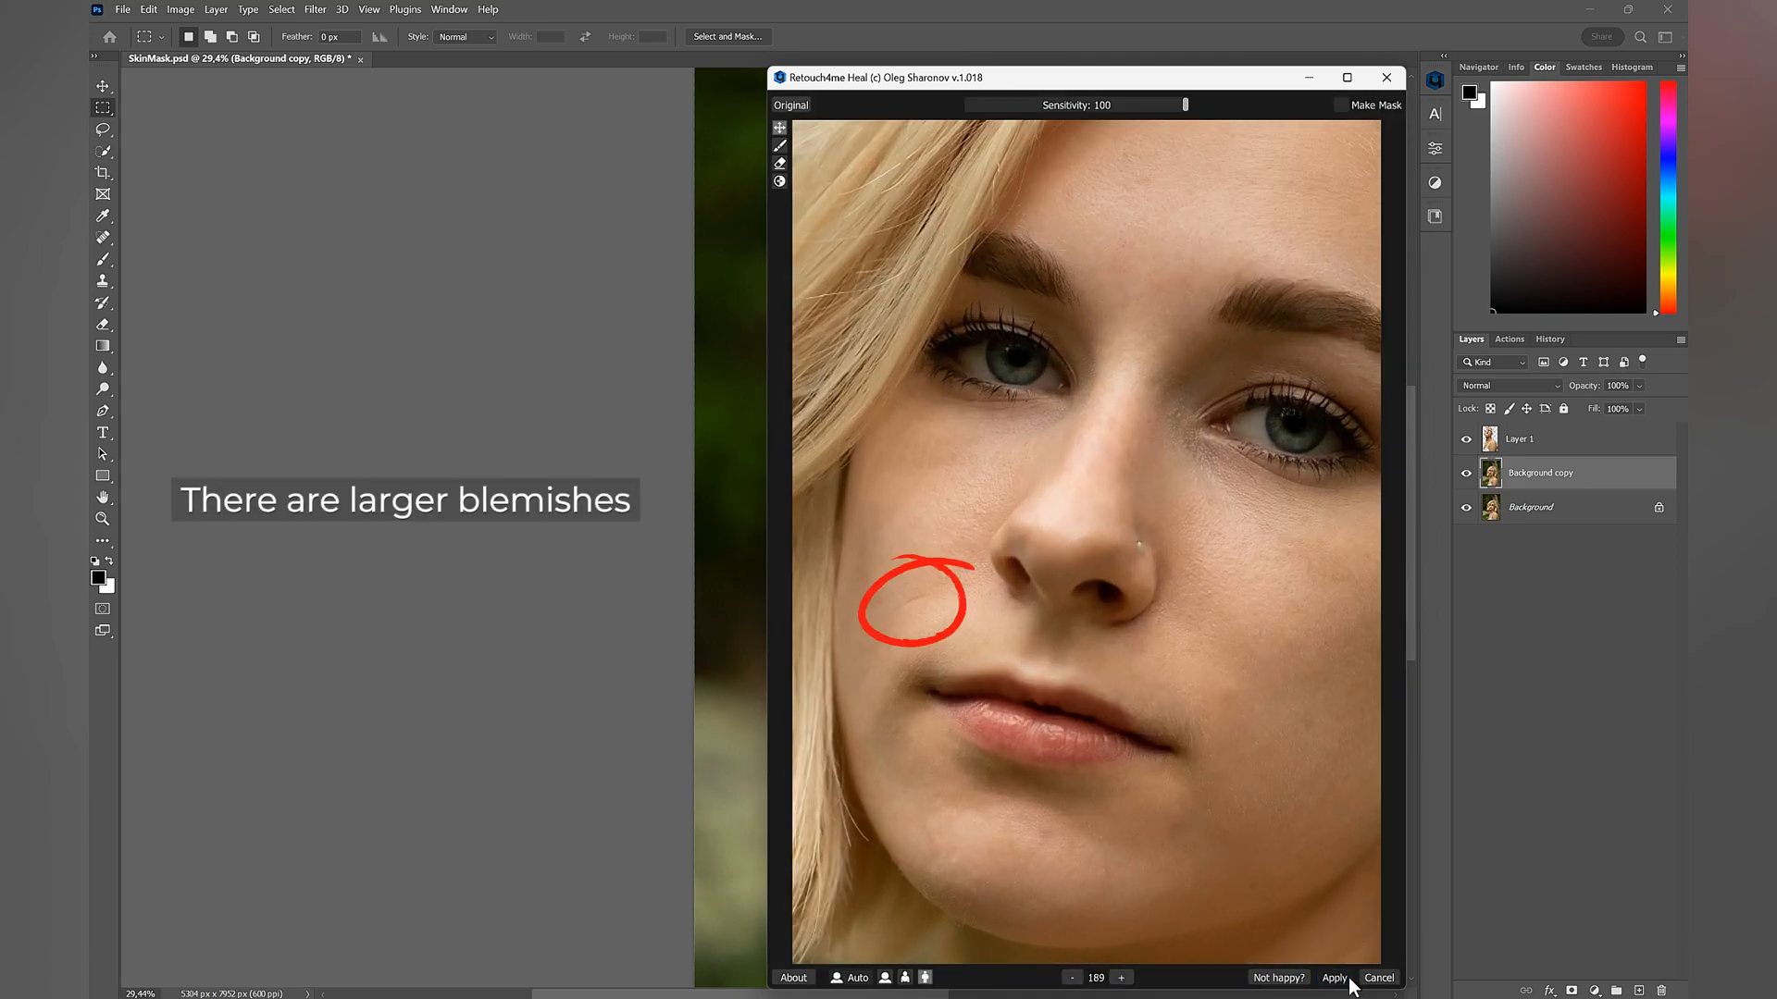
click(1334, 978)
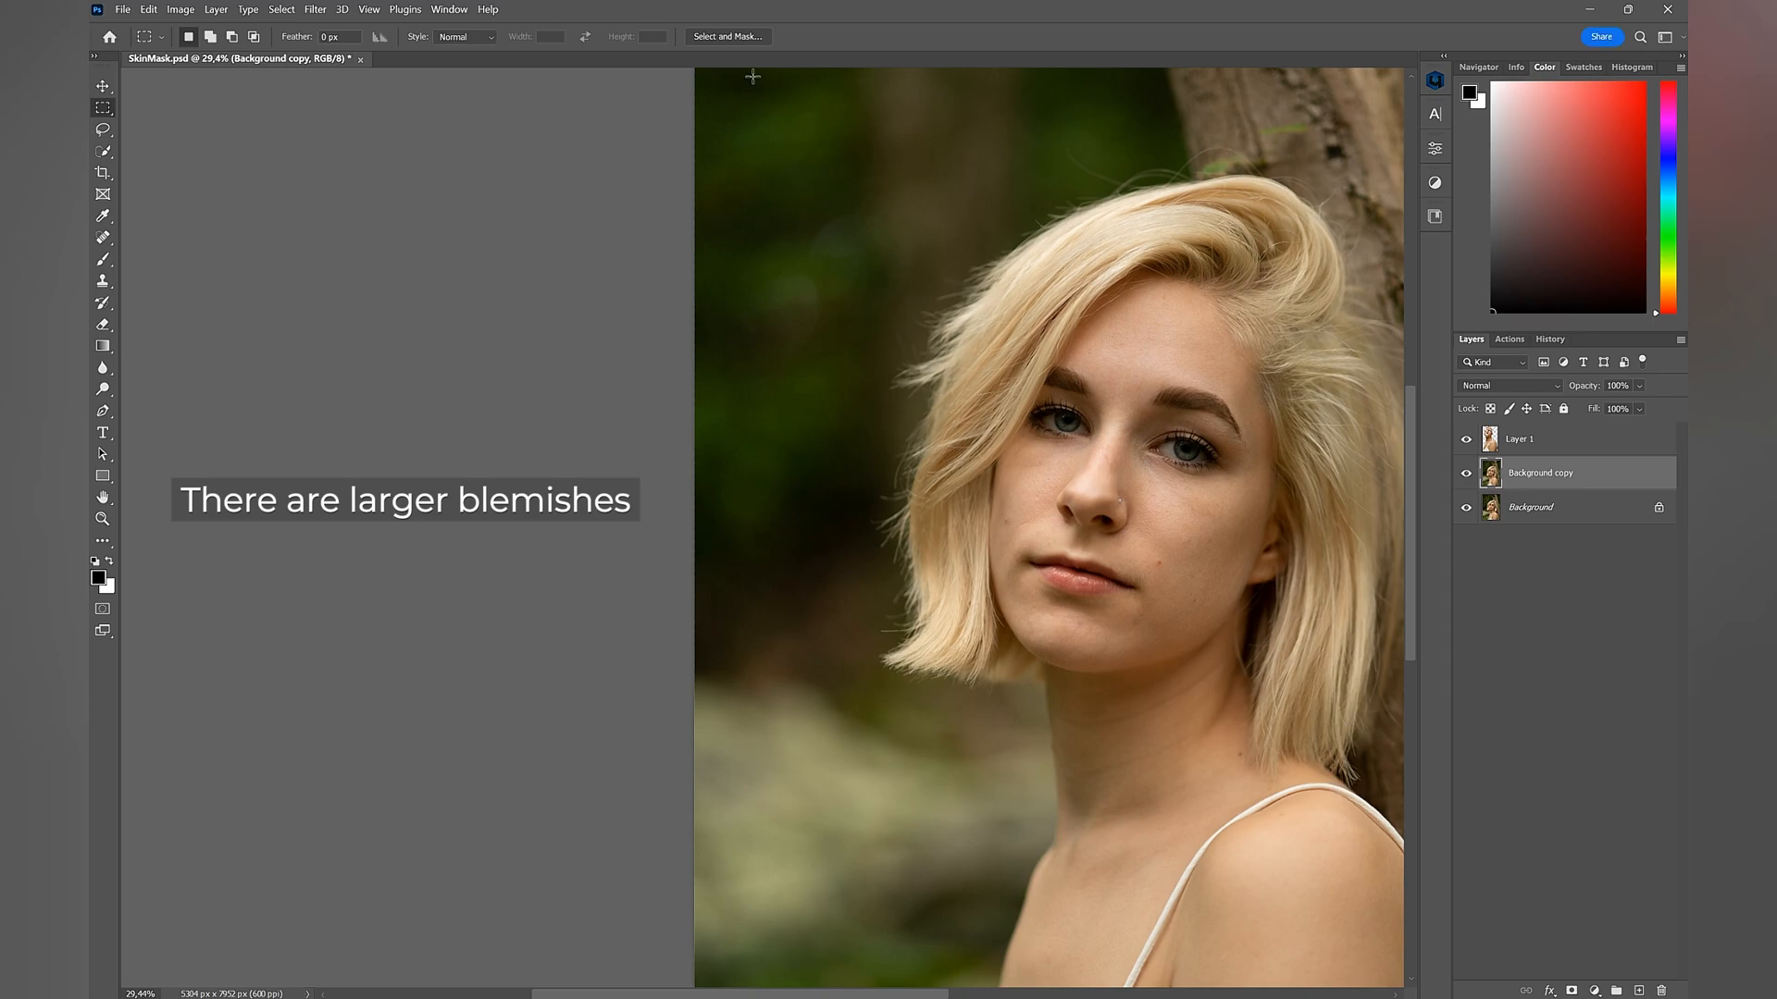
Apply Retouch4me Heal a second time, comparing against the Original view
click(314, 9)
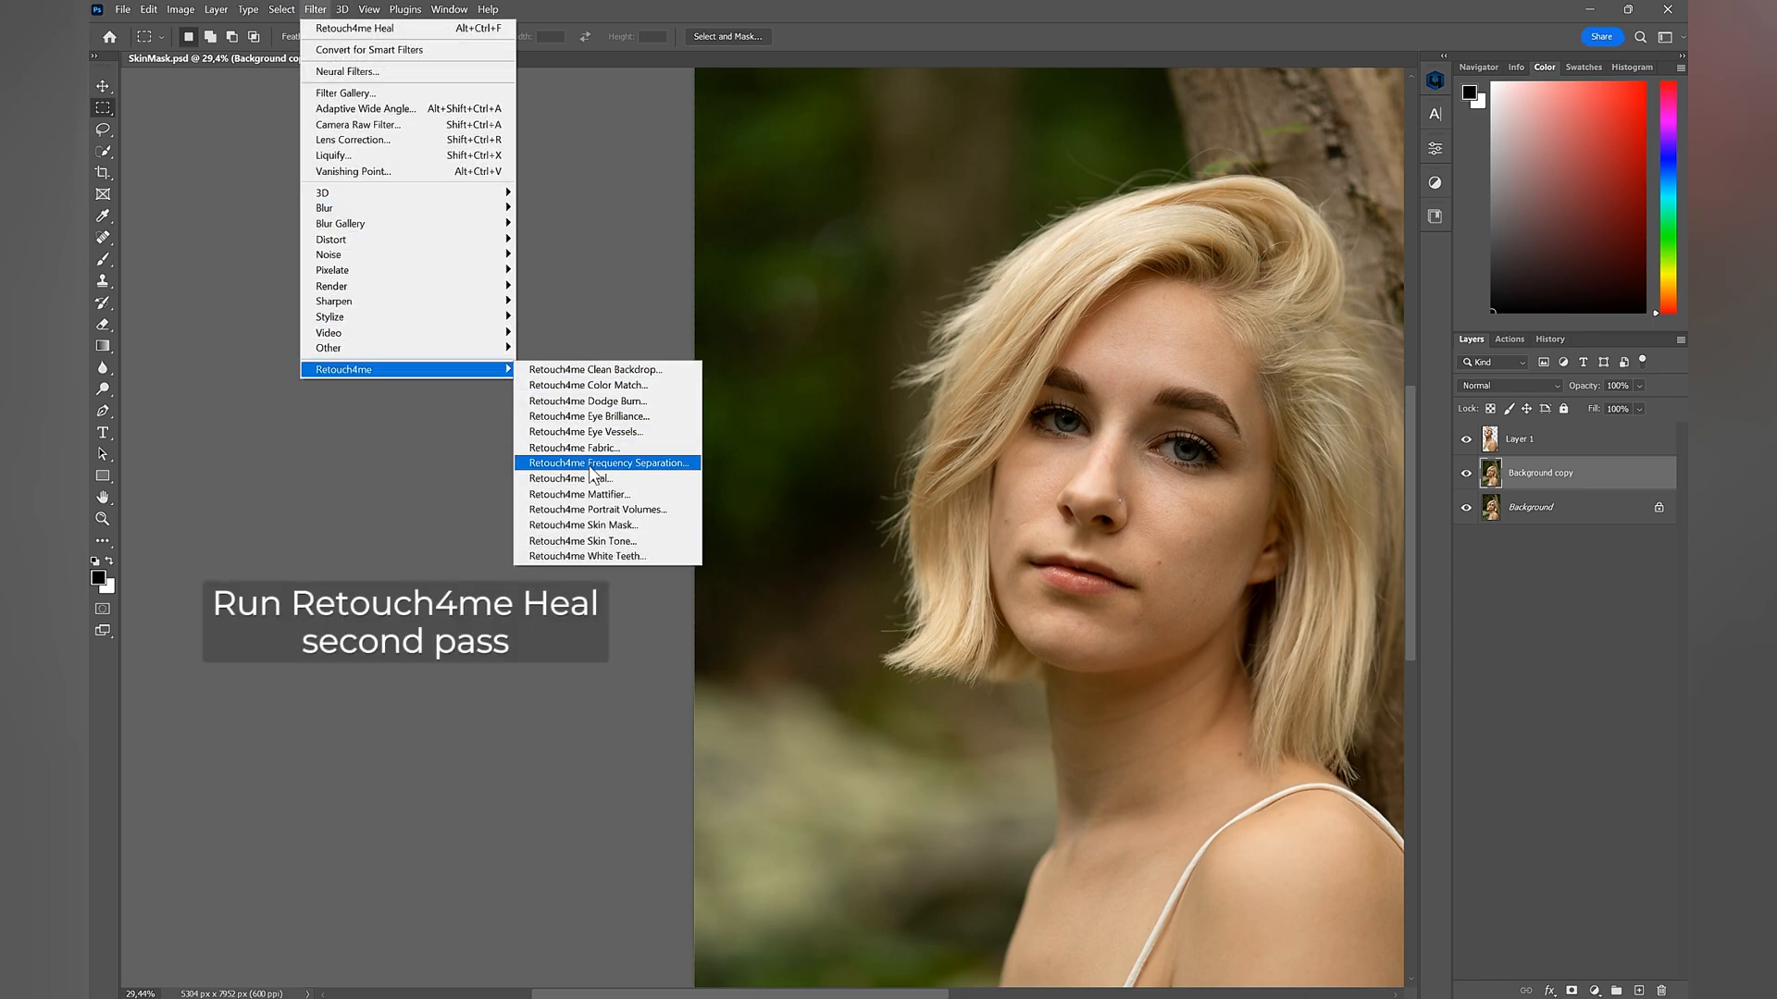
click(568, 478)
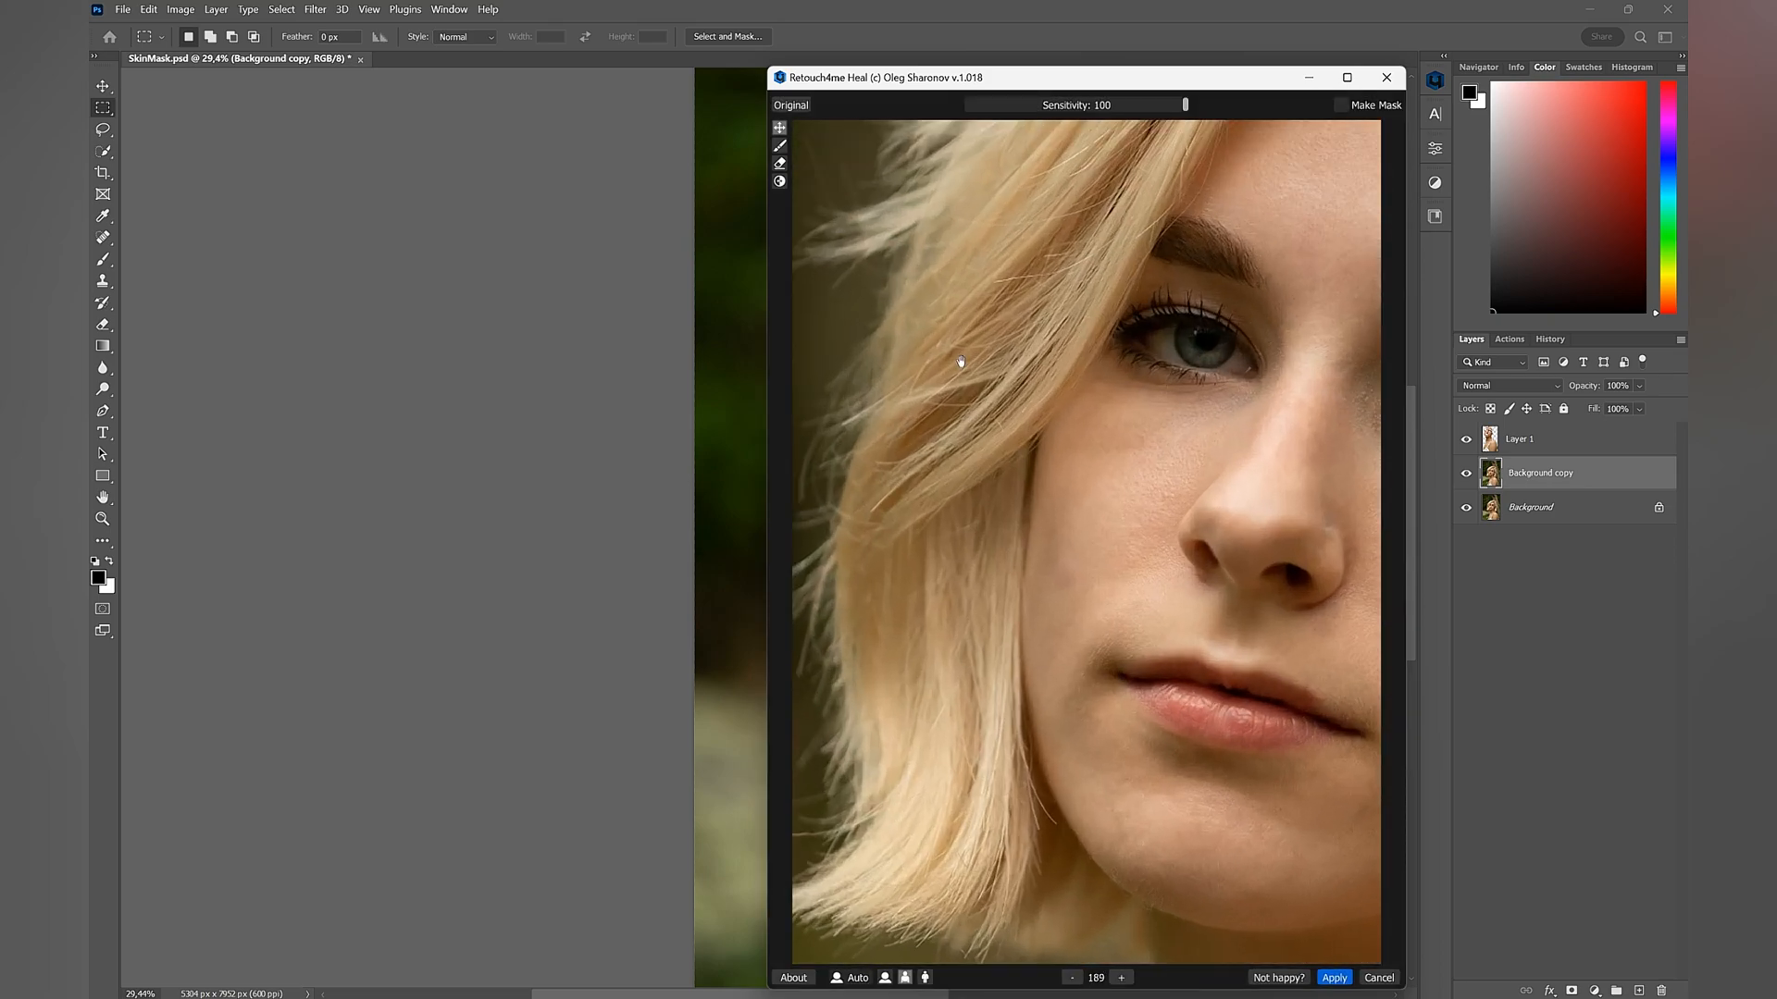
mouse_move(783, 109)
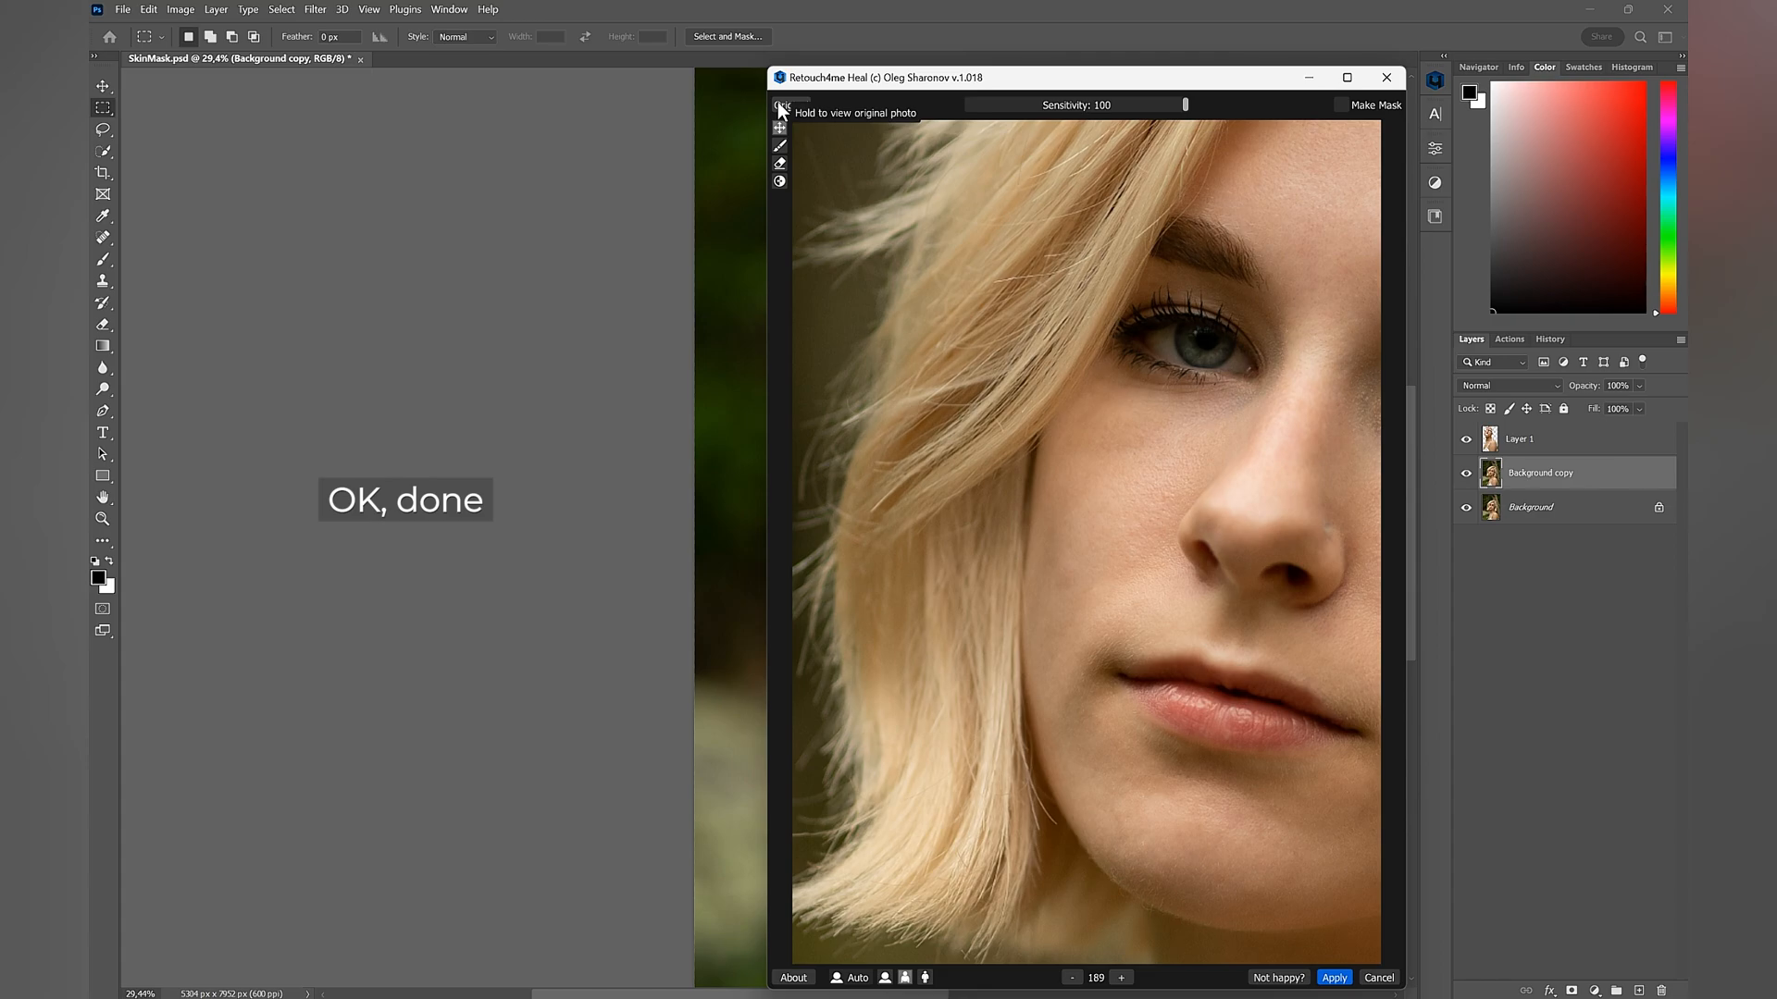
click(1334, 977)
text(Skin Mask)
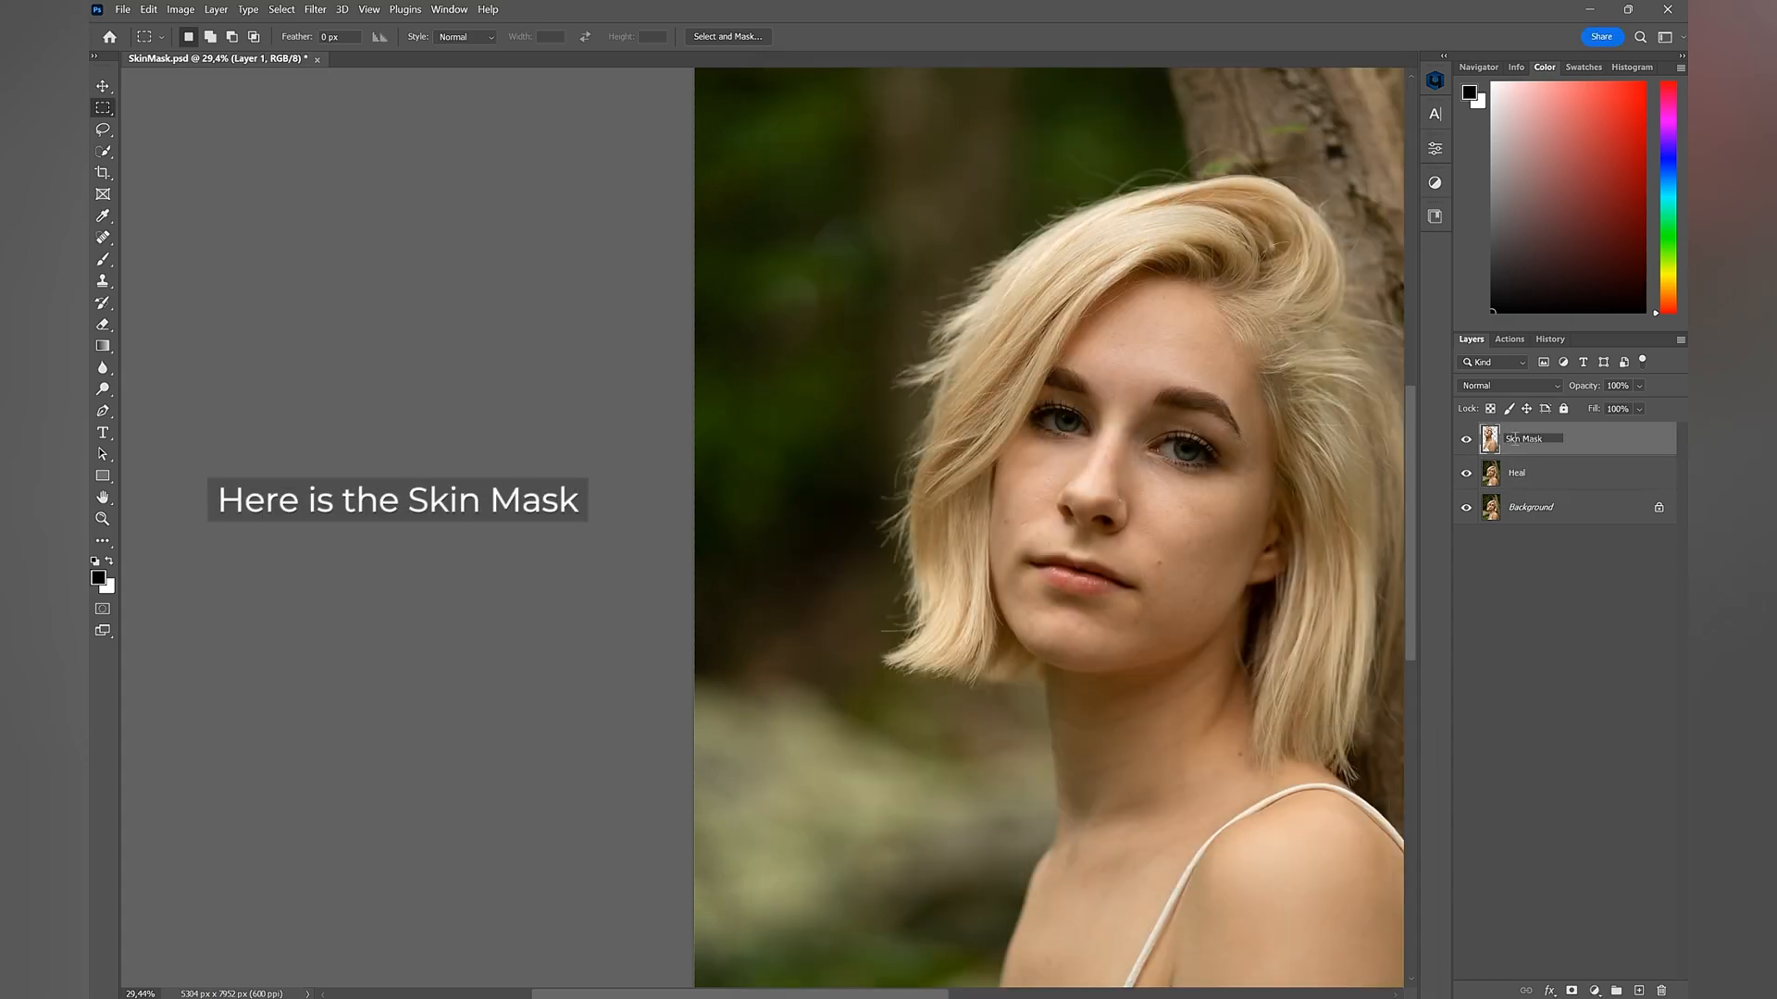
Load the Skin Mask selection and add it as a layer mask on Heal
click(1489, 439)
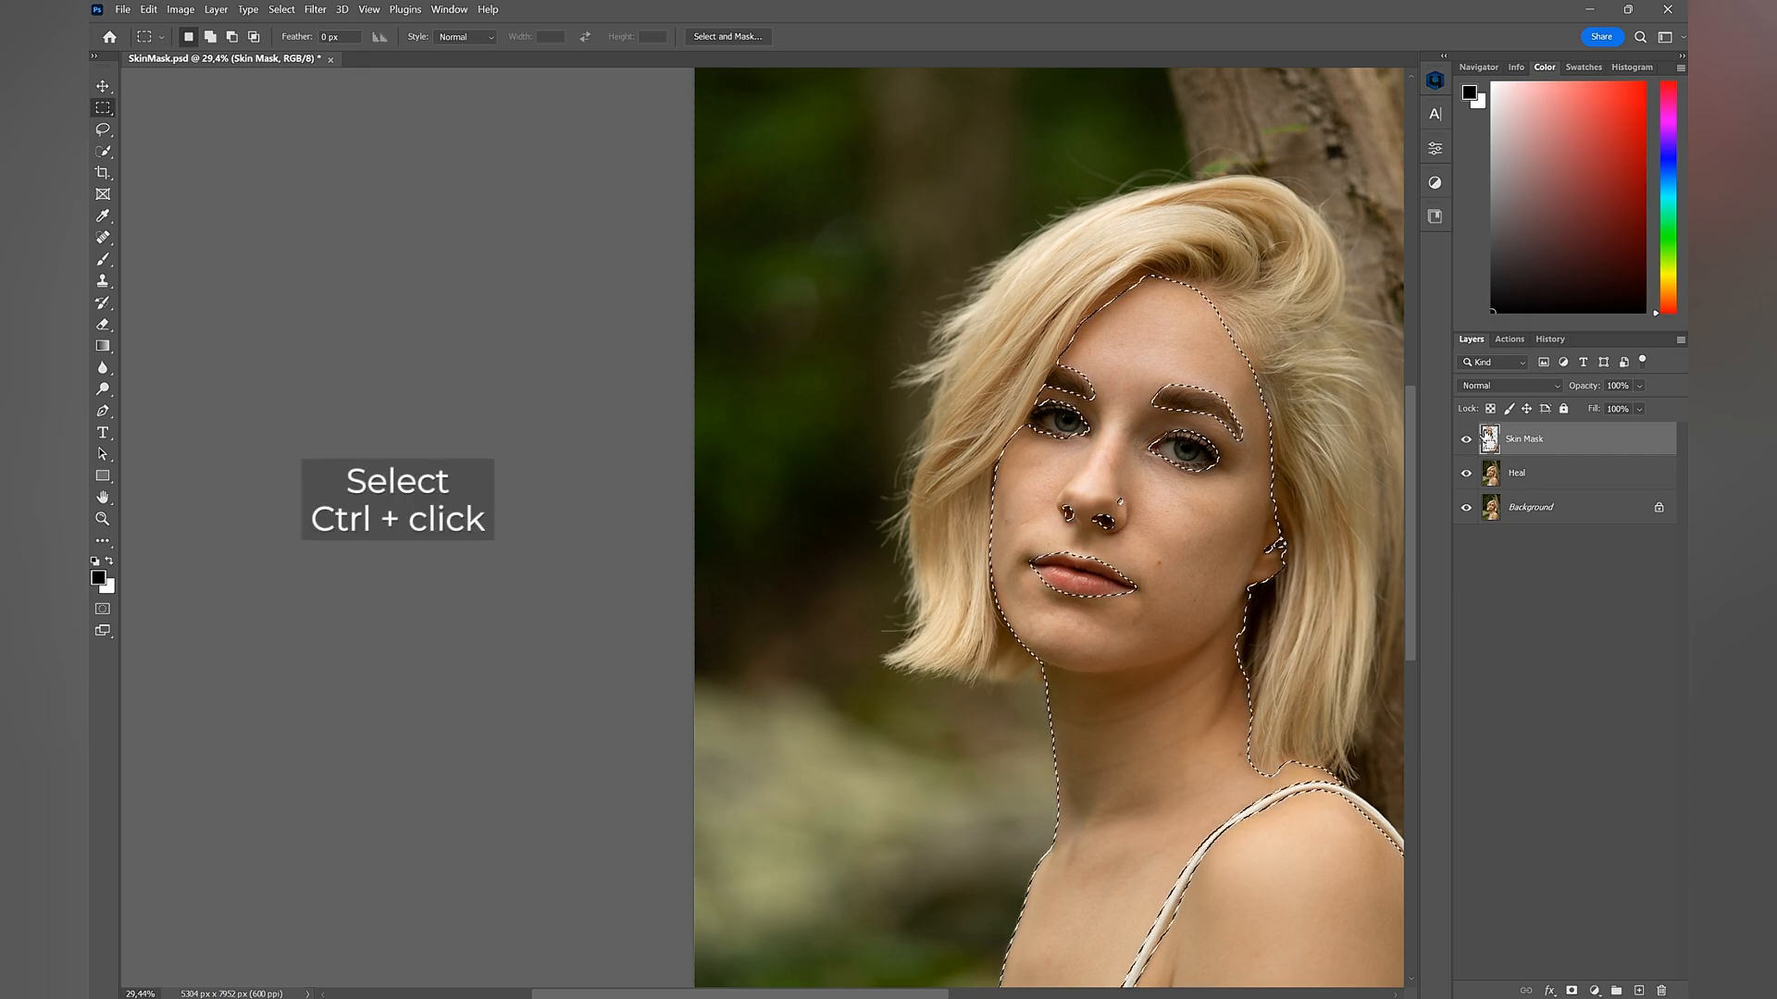
click(1546, 472)
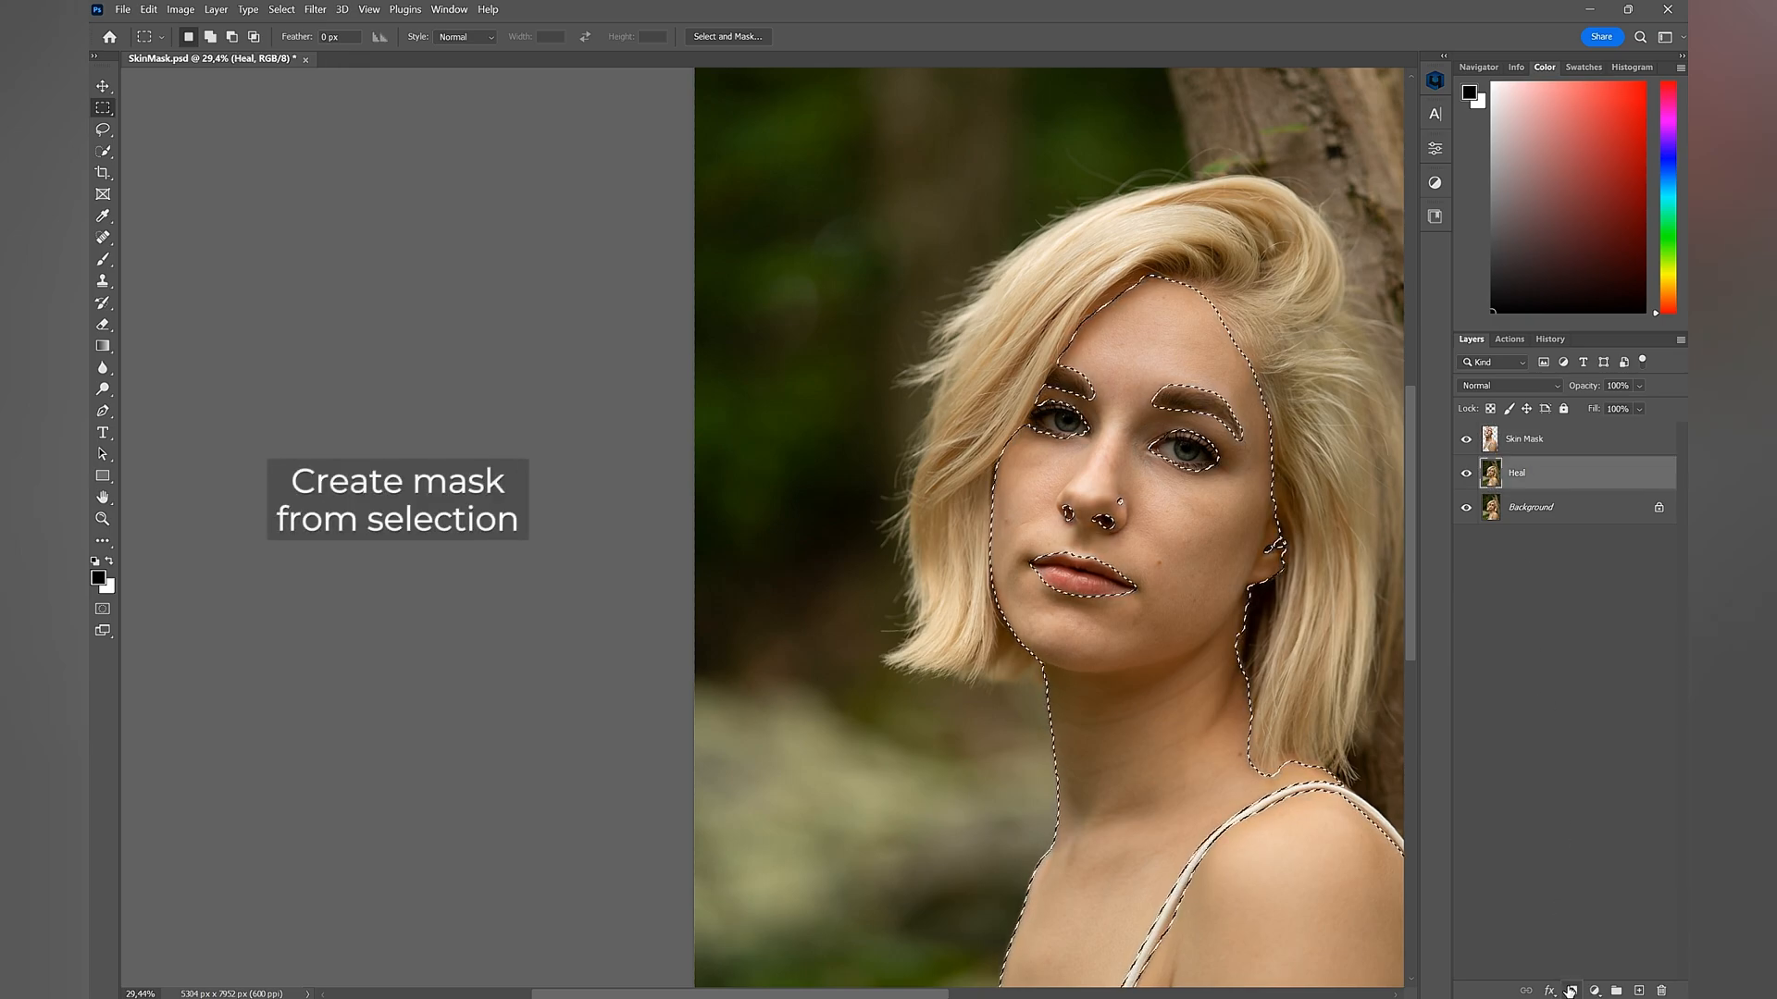
click(1571, 990)
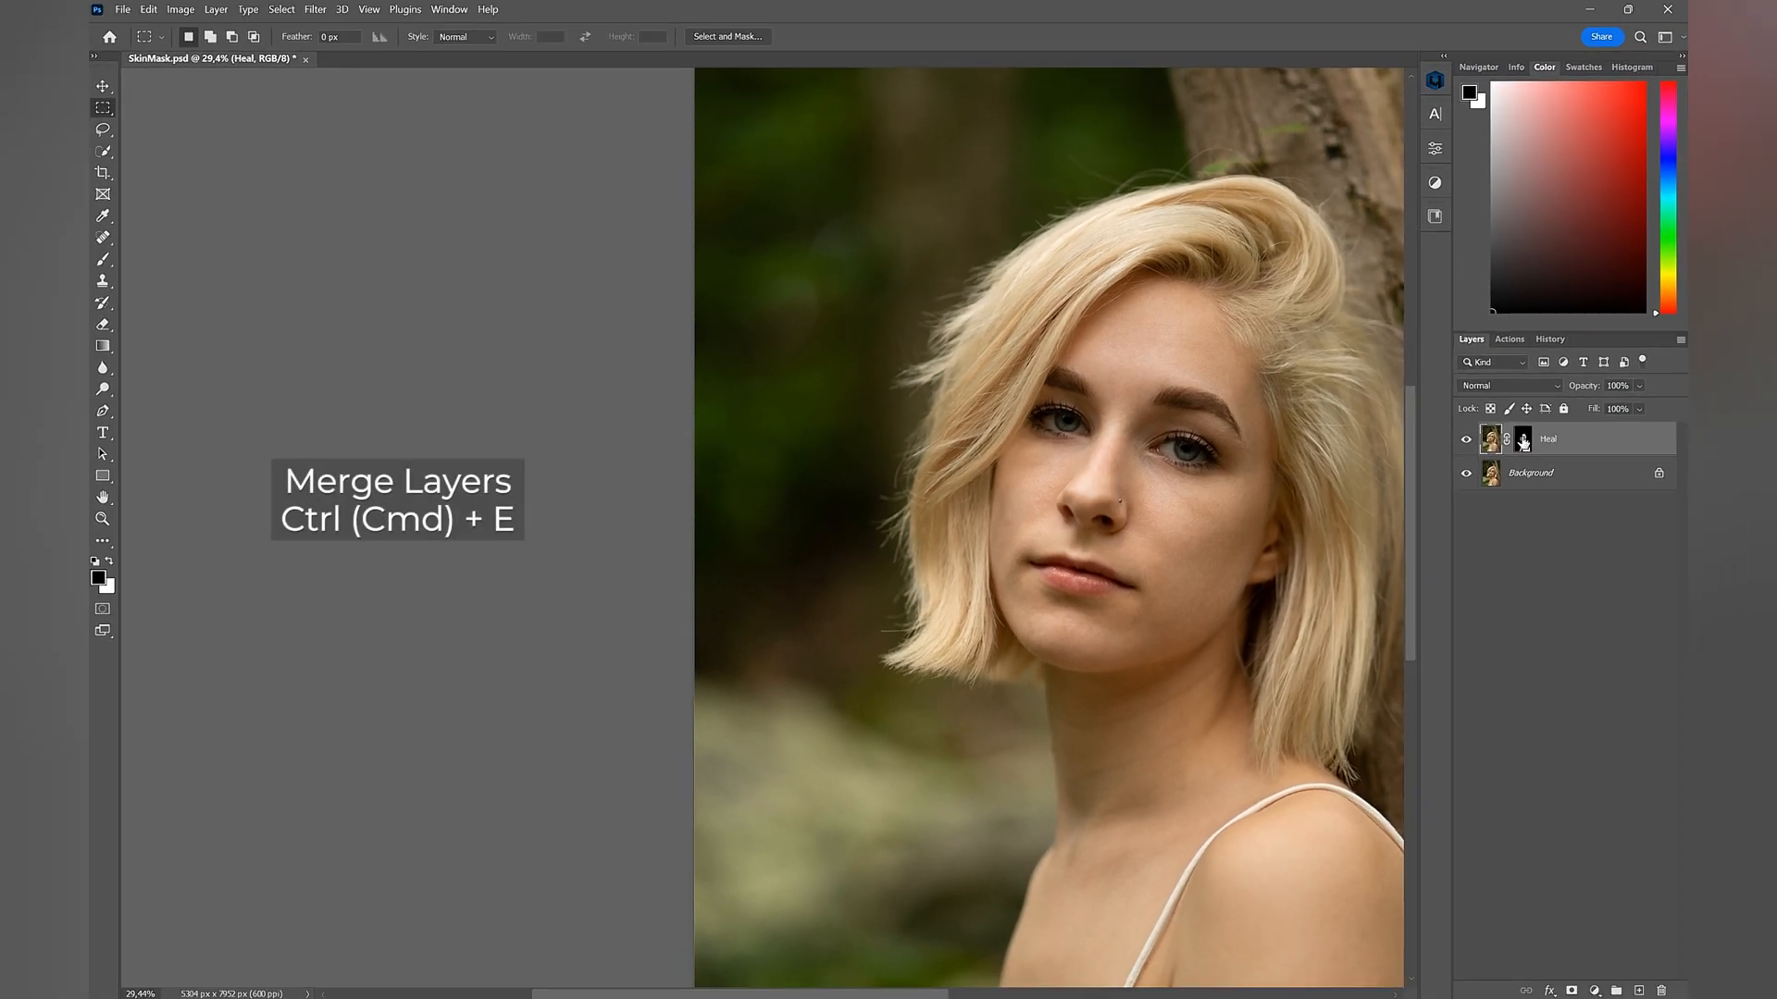
Merge Heal down into the Background and launch Retouch4me Dodge Burn
key(Ctrl+E)
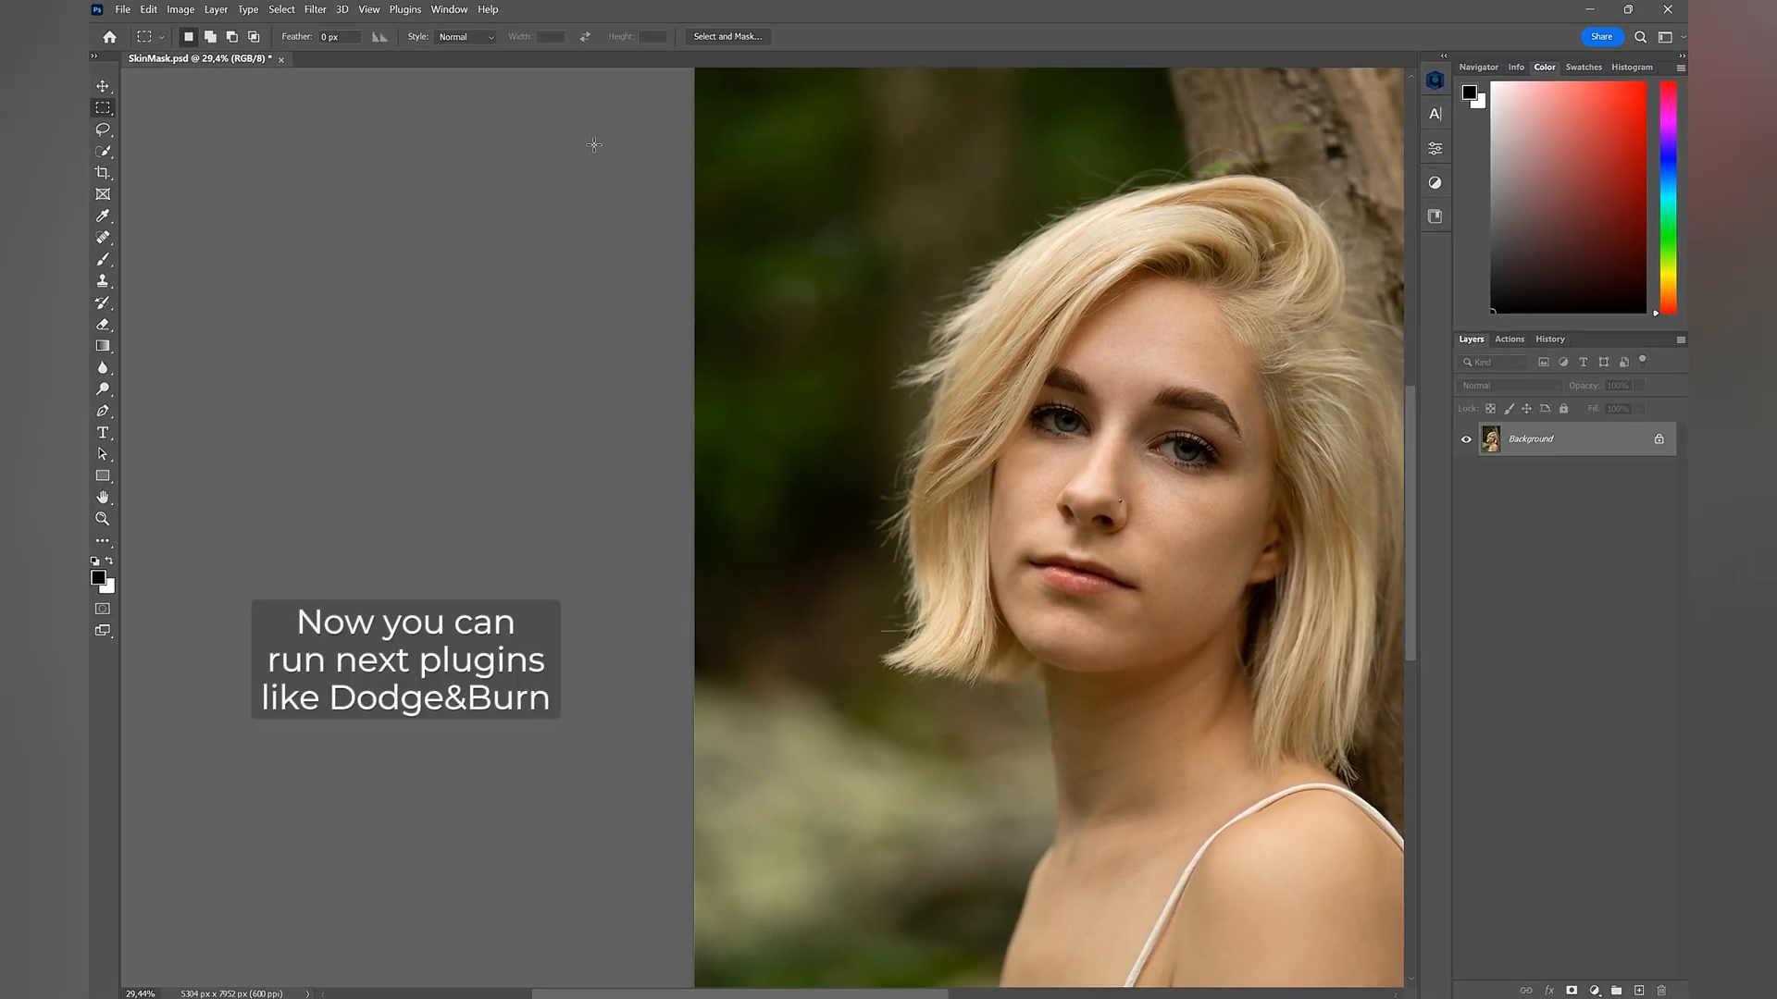
click(314, 10)
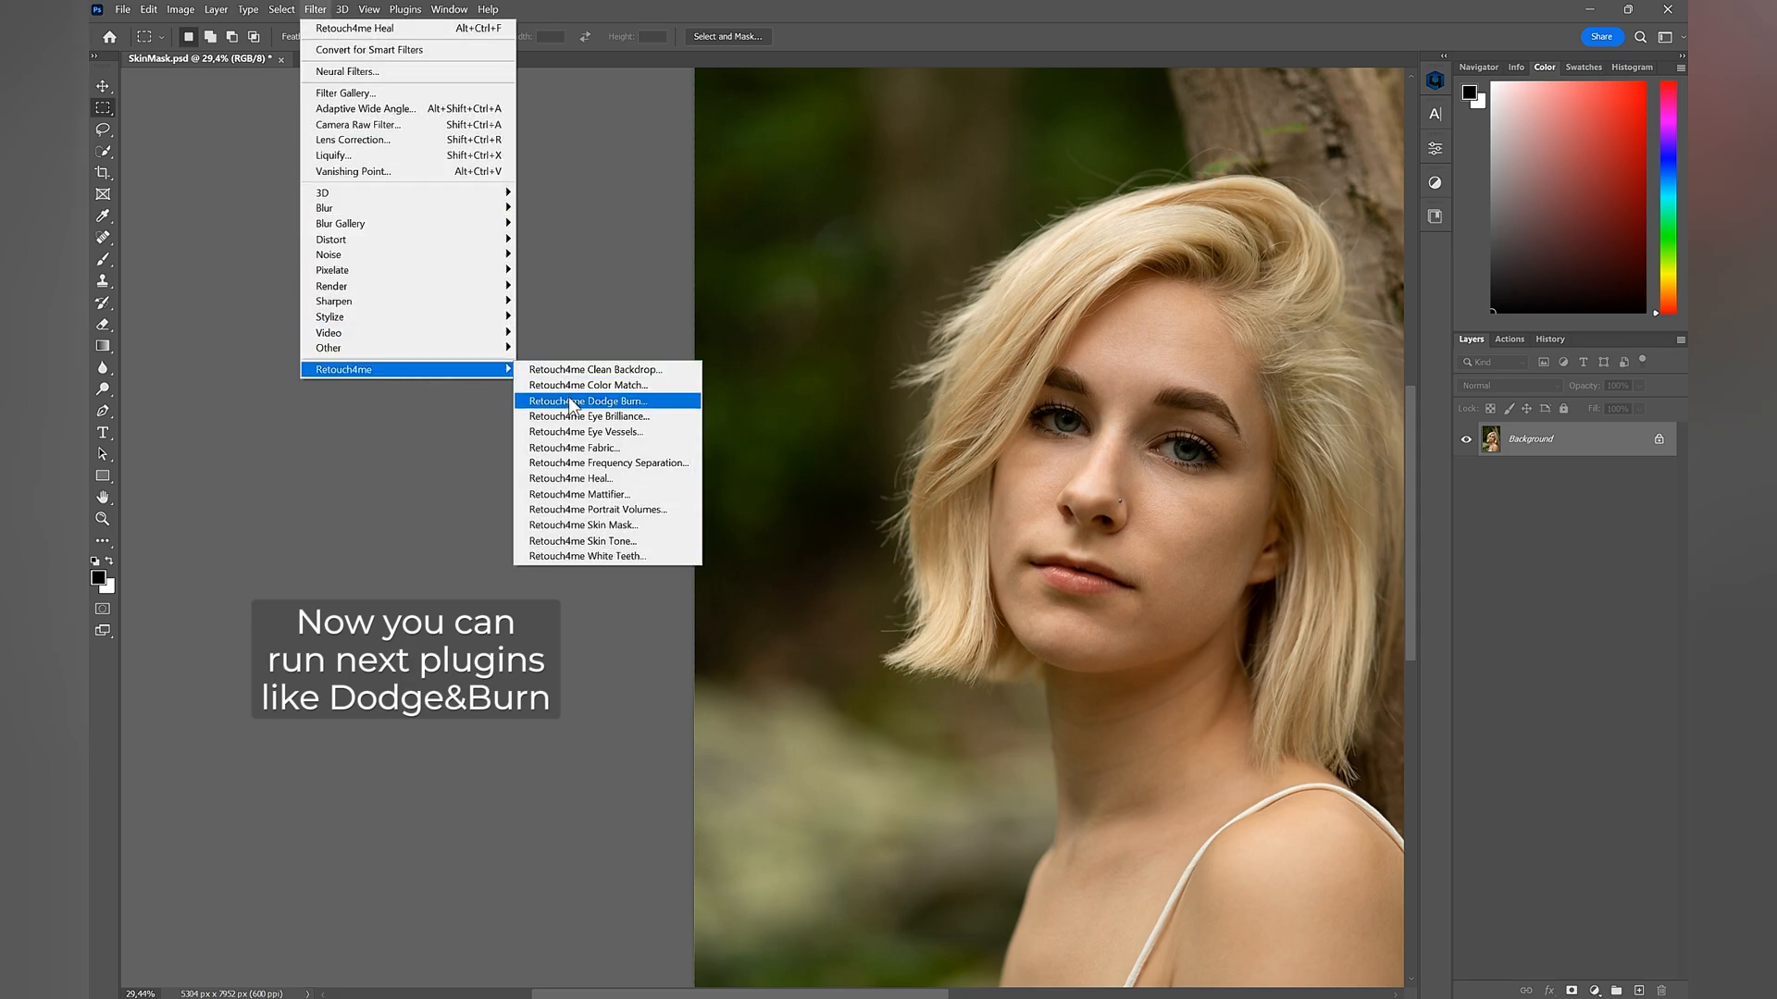
click(586, 400)
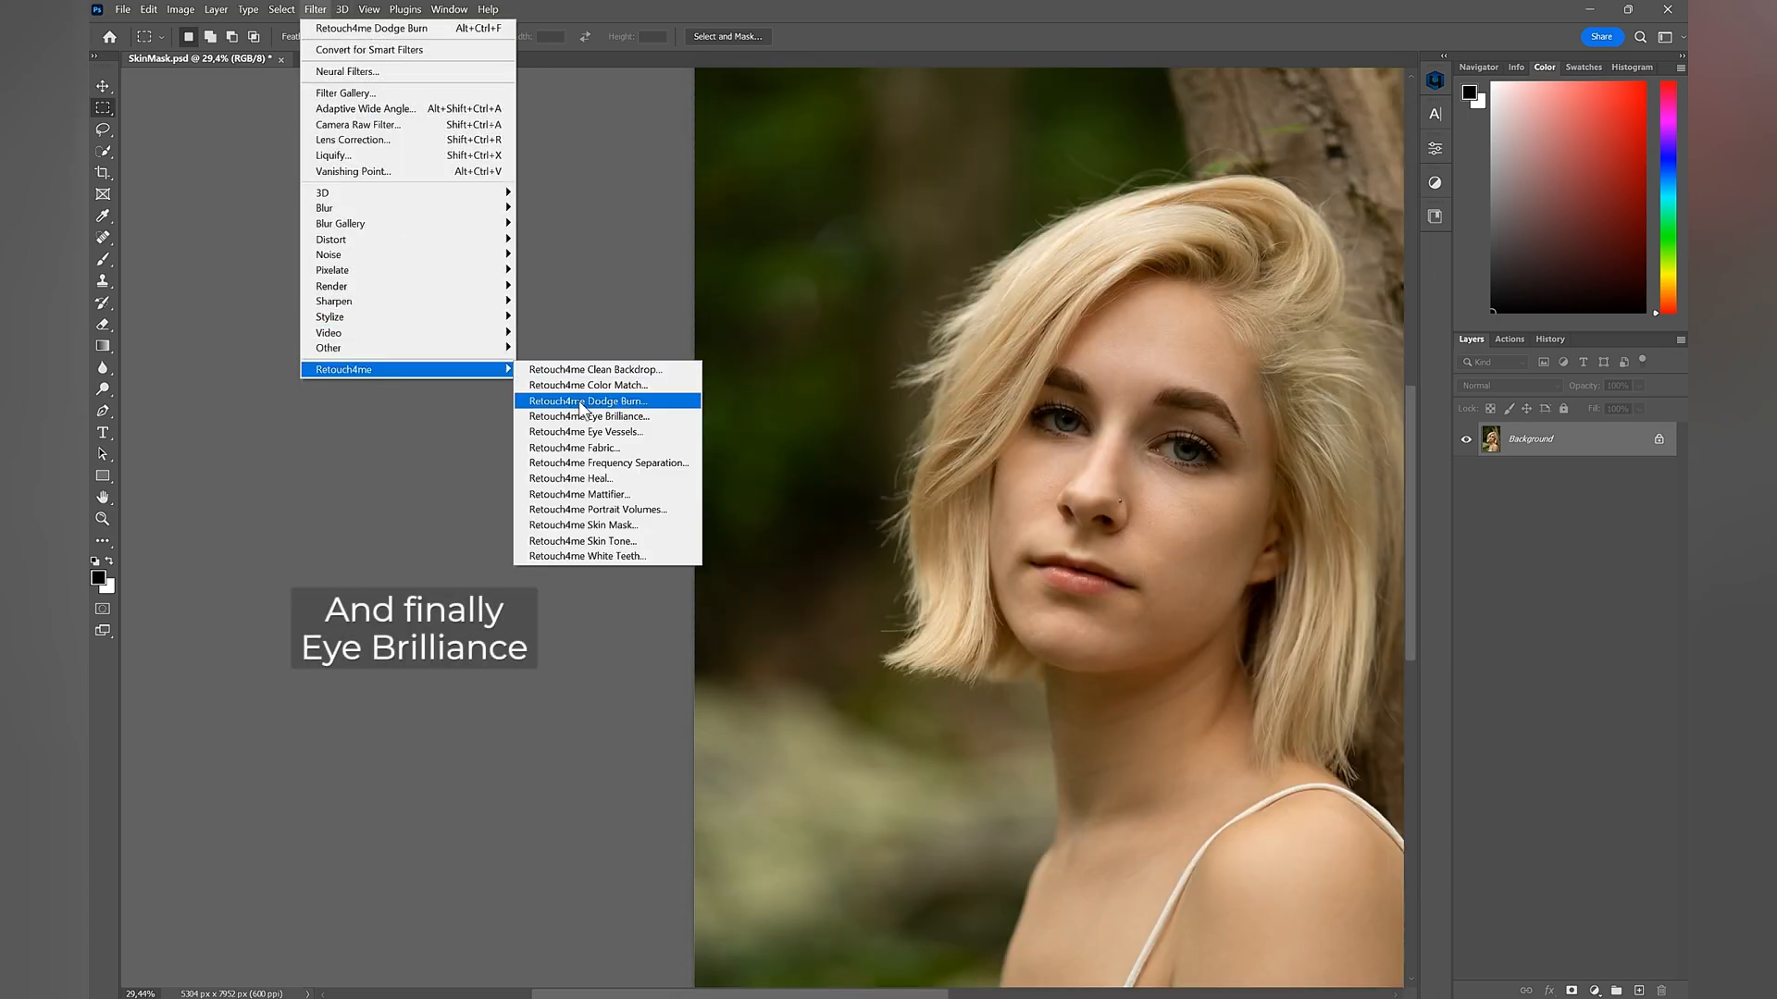
Open Retouch4me Eye Brilliance and drag its Blend slider down to 47
click(585, 417)
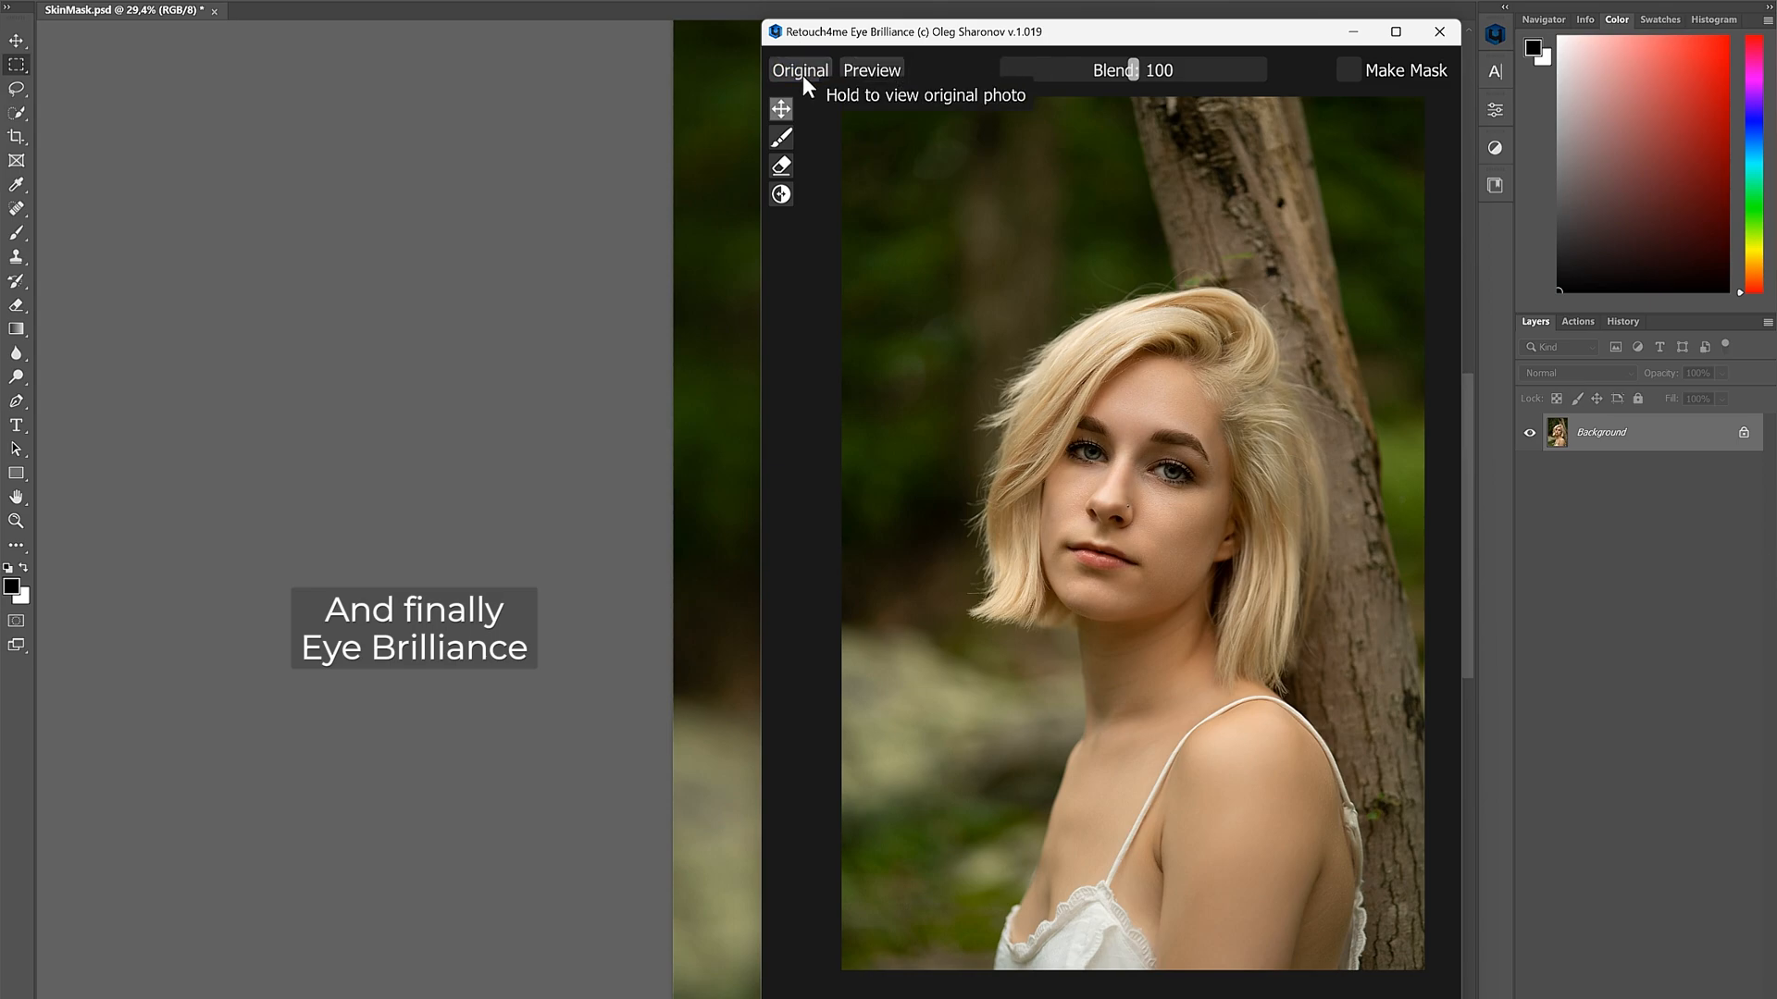
drag(1140, 69, 1064, 70)
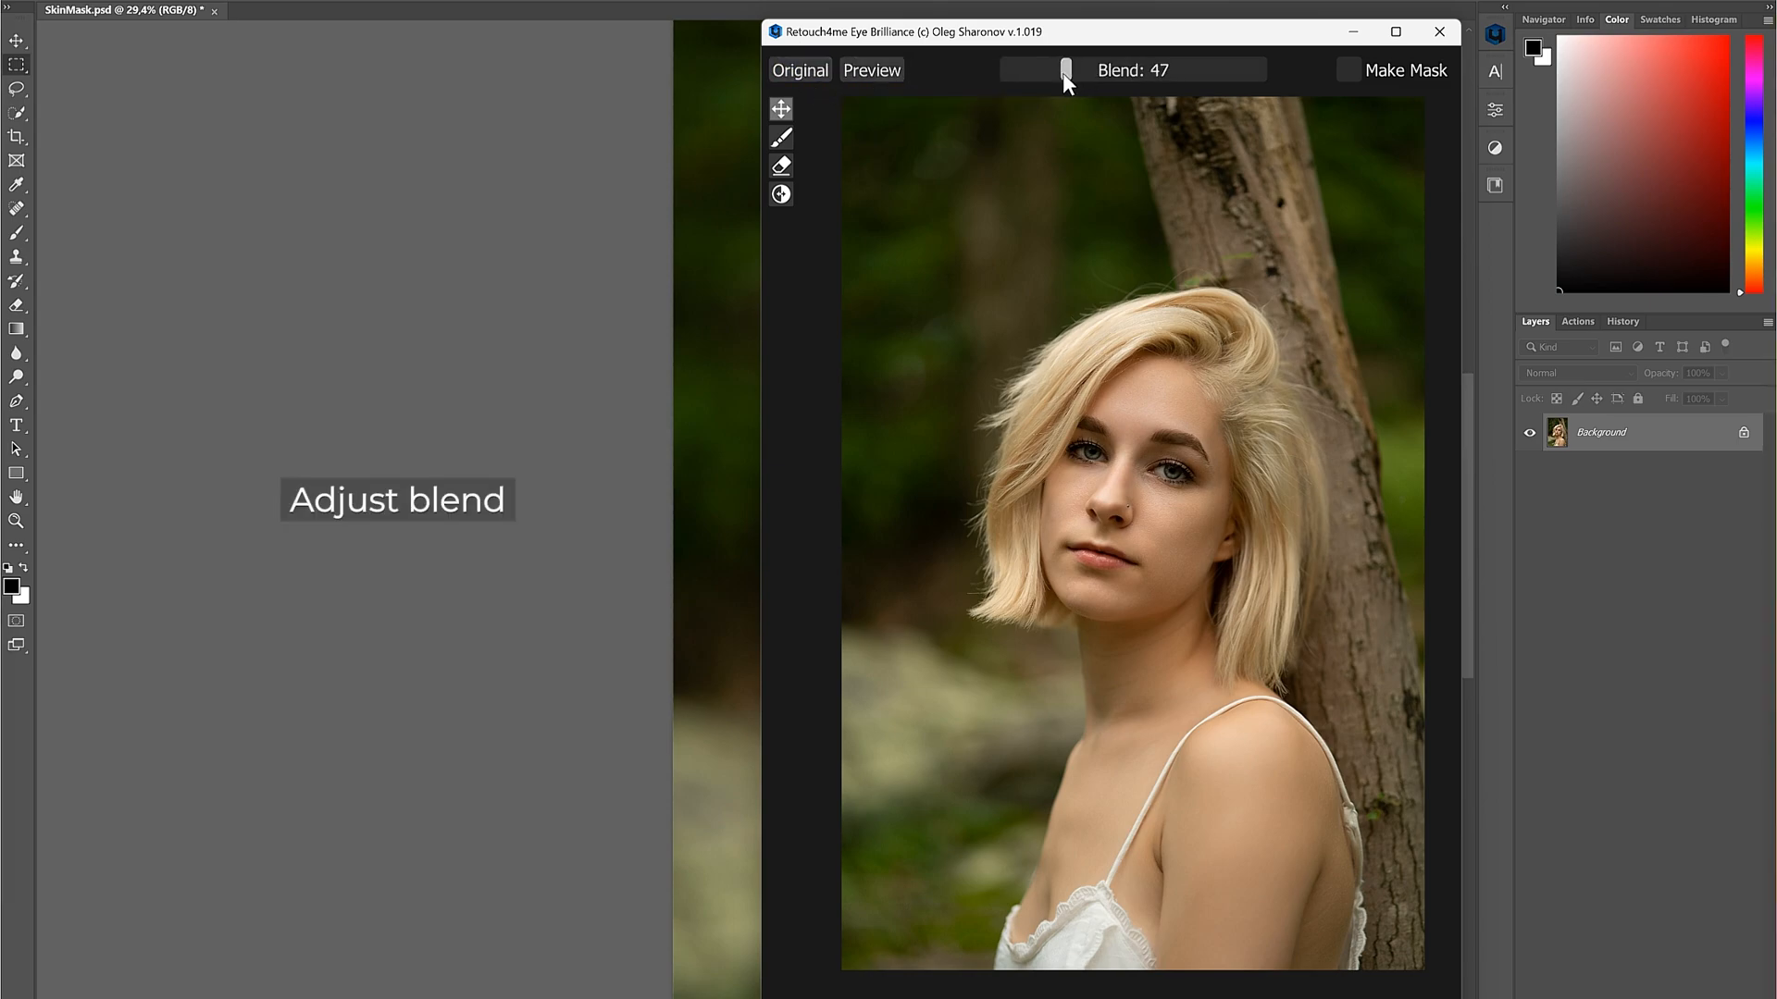